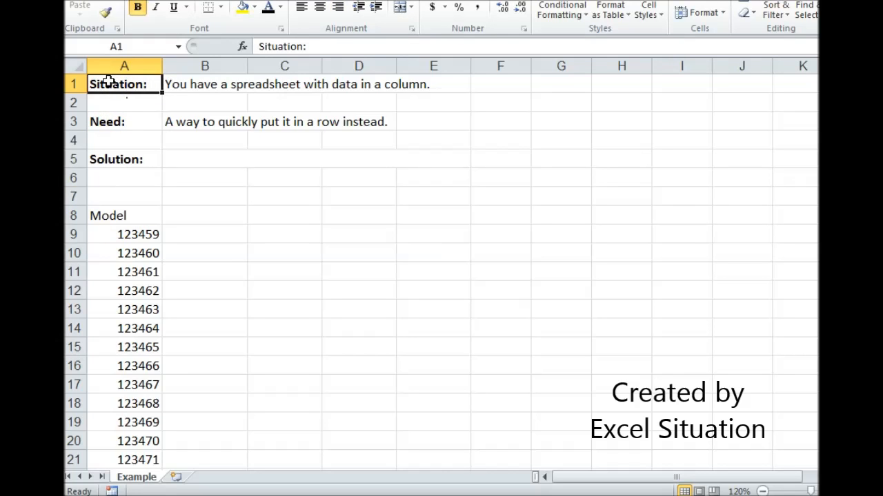
# Step: Number row 7 from 1 to 154 starting at column B to match the model count
pyautogui.click(124, 122)
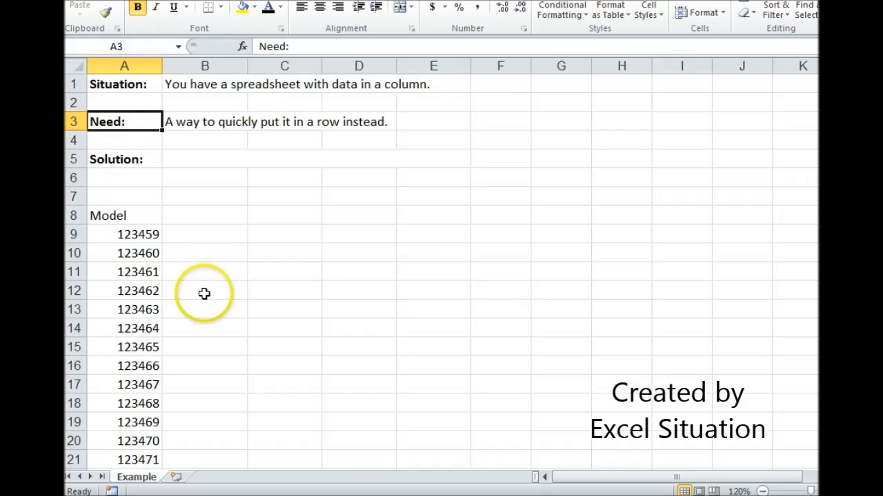
pyautogui.moveTo(136, 235)
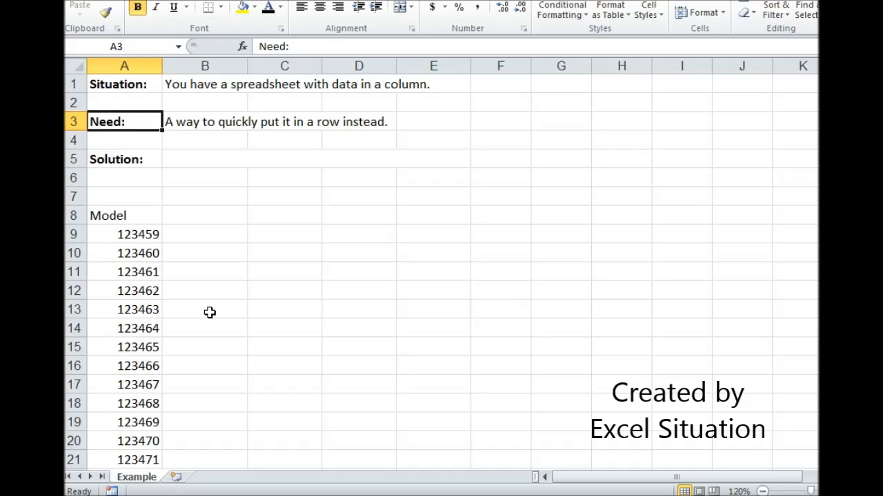
pyautogui.click(137, 234)
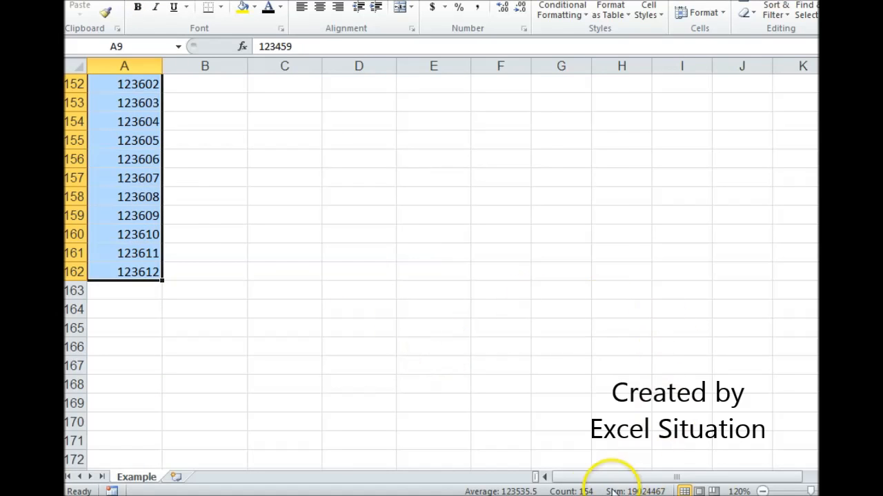
pyautogui.moveTo(789, 345)
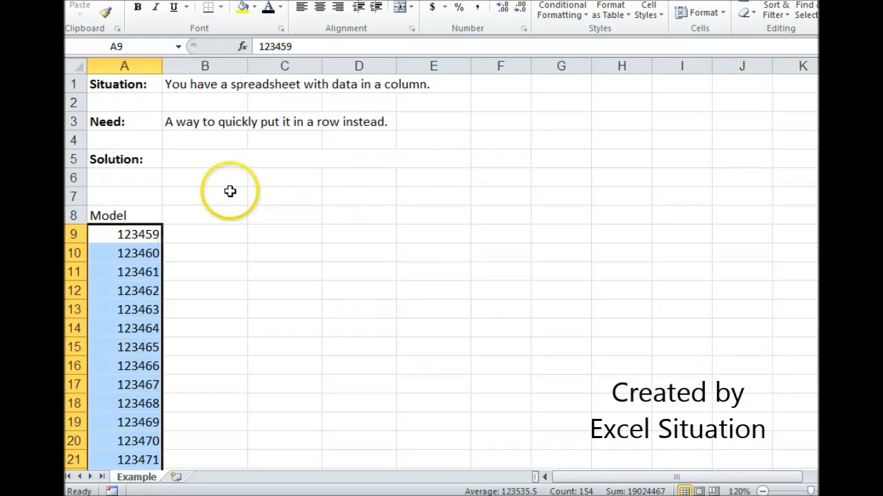
pyautogui.click(284, 195)
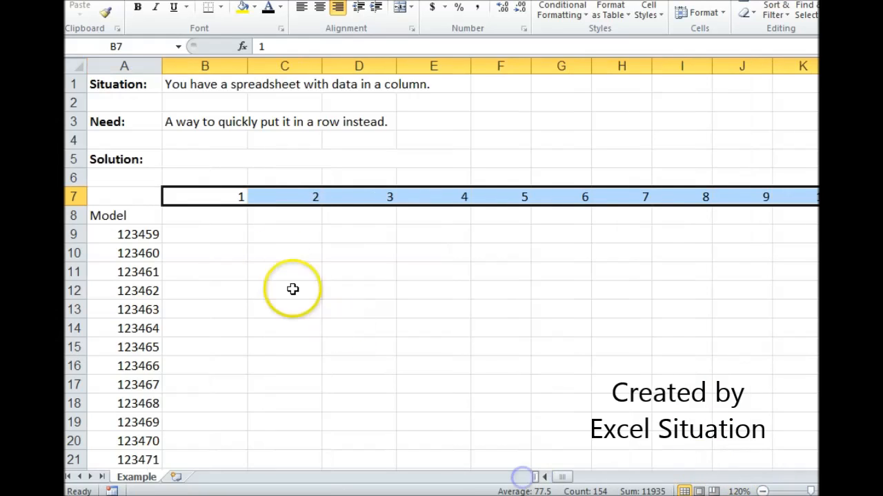
# Step: Enter a TRANSPOSE formula over A9:A162 in cell B8
pyautogui.write('=t')
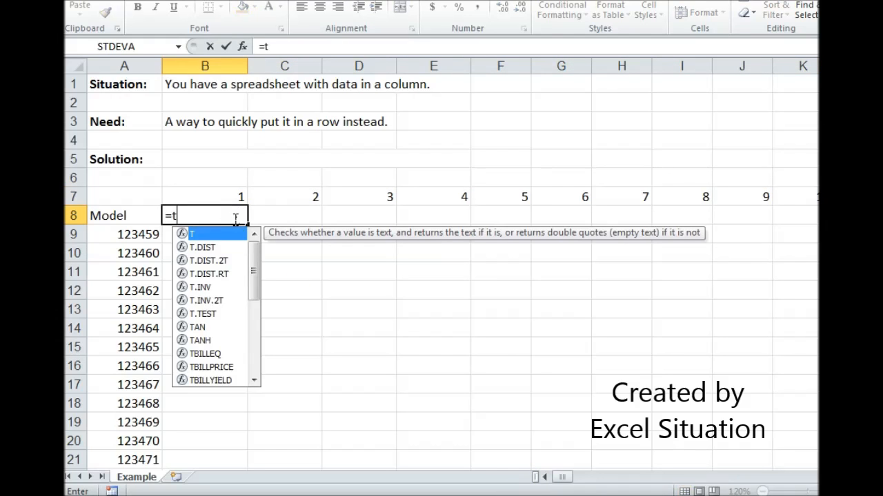
pyautogui.write('ransposwe')
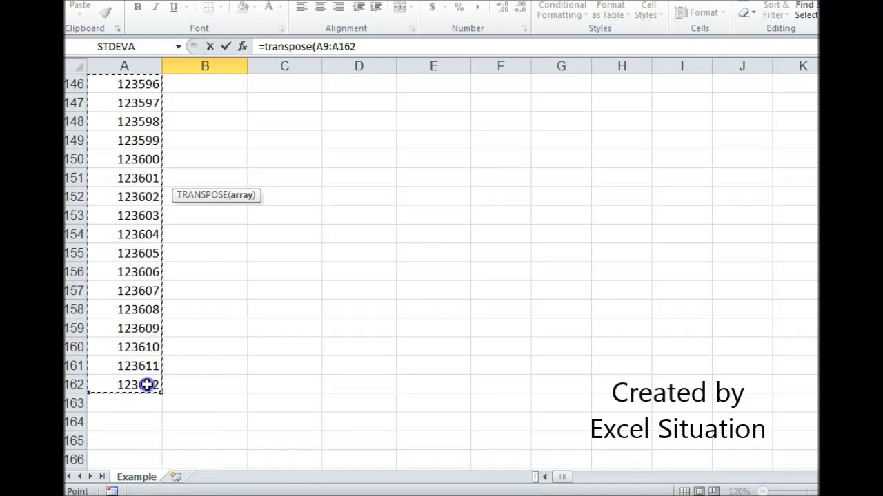
pyautogui.press('Enter')
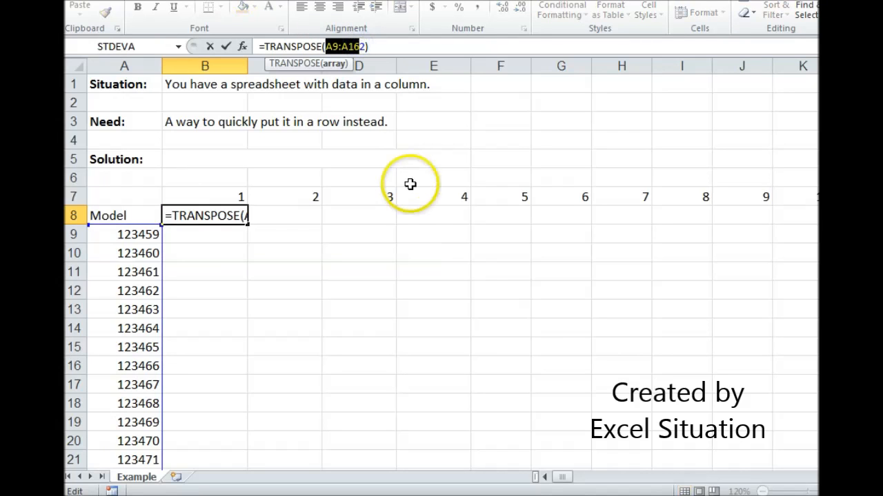
pyautogui.moveTo(498, 339)
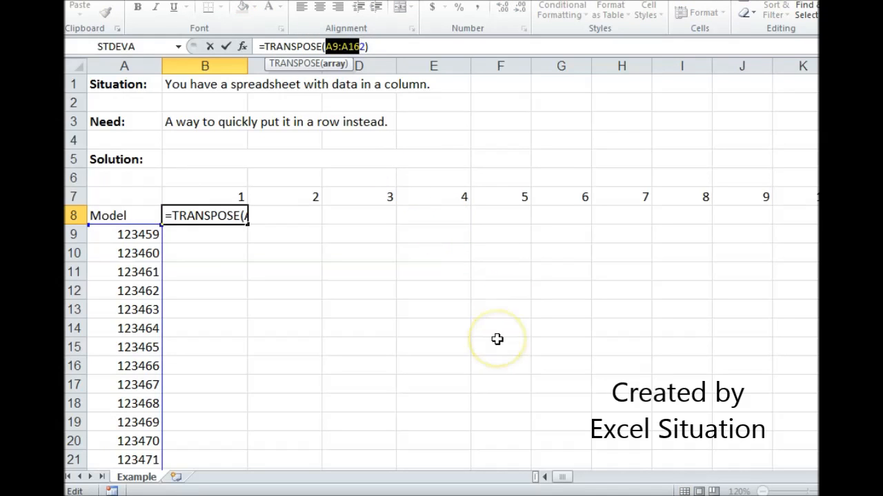
pyautogui.press('f4')
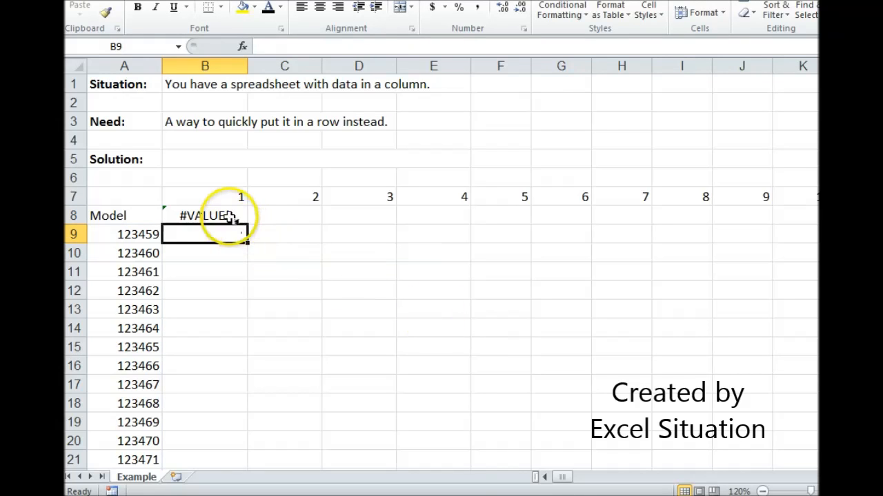
# Step: Fill B8's TRANSPOSE formula with locked $A$9:$A$162 across all 154 numbered columns
pyautogui.click(204, 215)
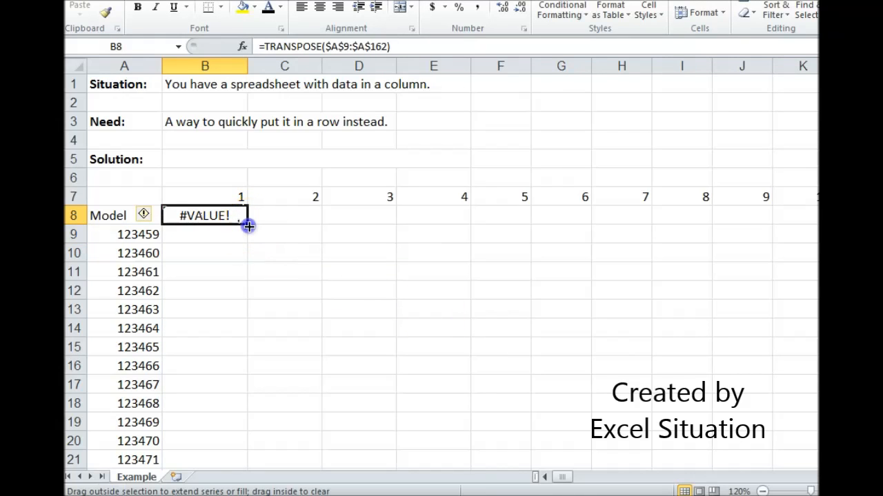
pyautogui.hscroll(3)
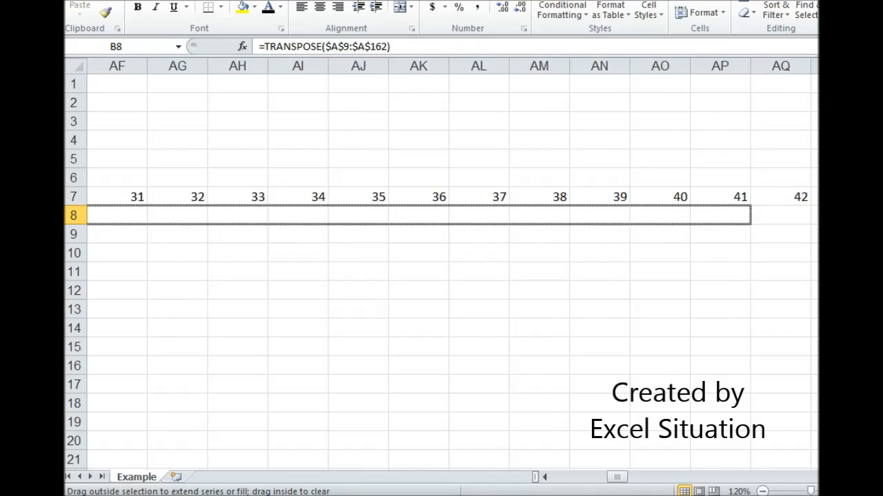
pyautogui.hscroll(3)
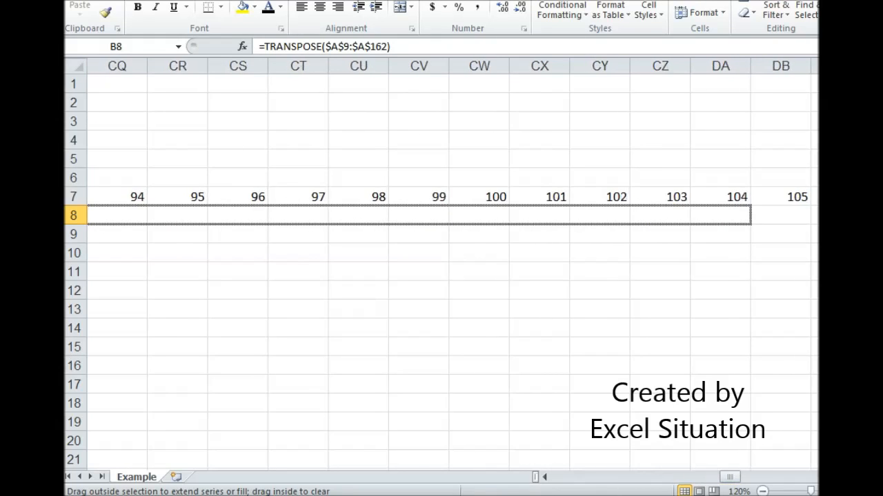
pyautogui.hscroll(3)
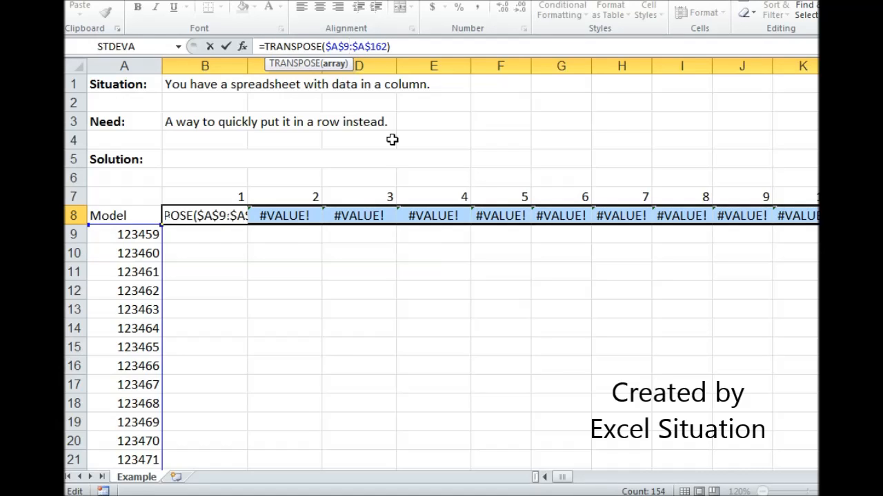
# Step: Confirm the TRANSPOSE as an array formula with Ctrl+Shift+Enter, showing 123459, 123460…
pyautogui.press('ctrl+shift+enter')
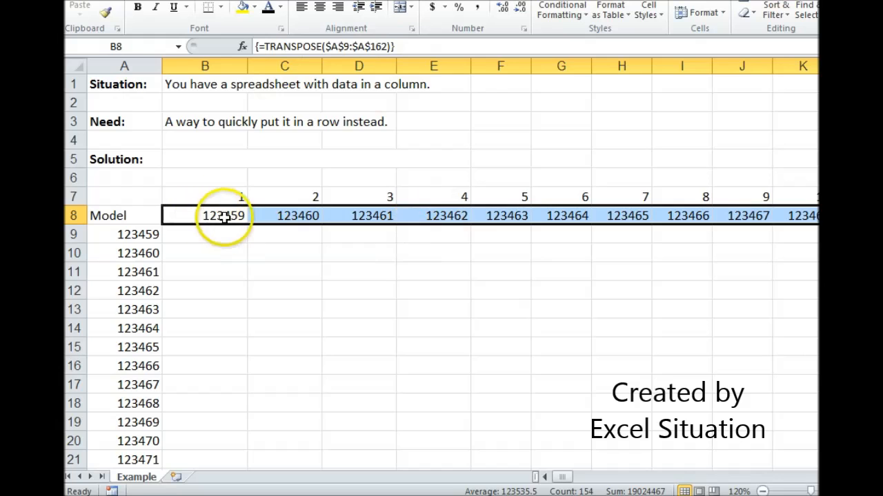
pyautogui.moveTo(110, 248)
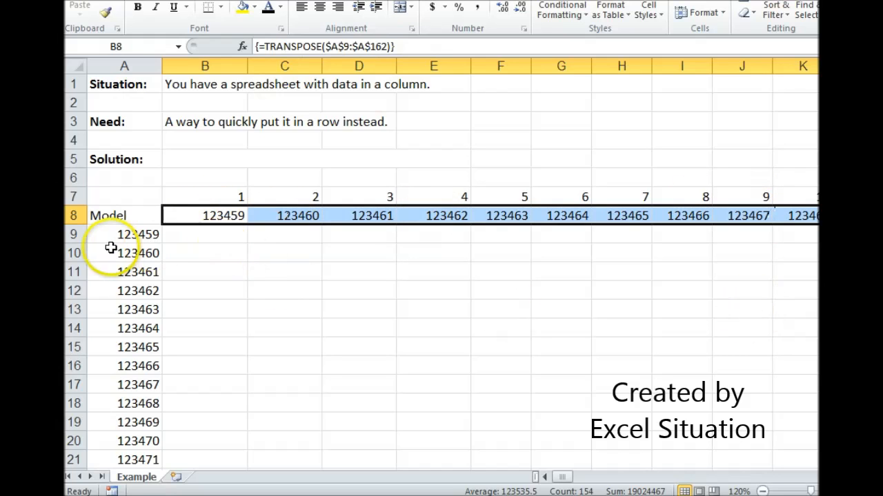
pyautogui.moveTo(159, 228)
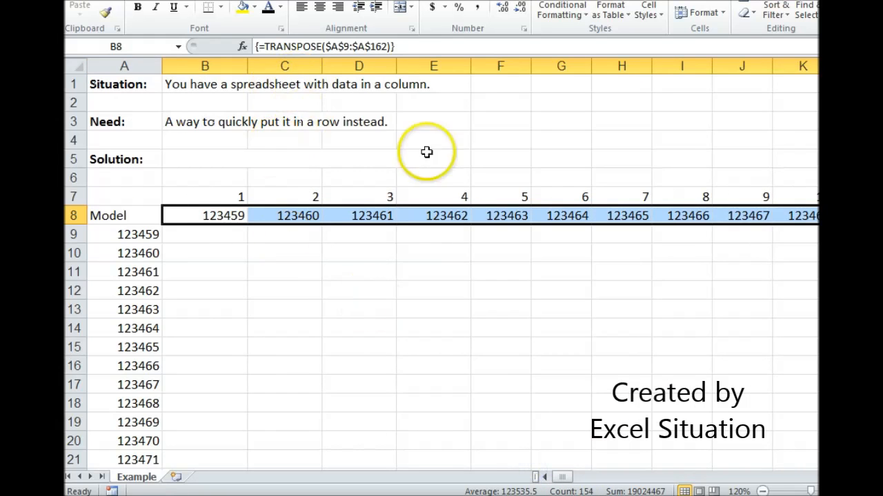
# Step: Copy row 8's transposed model numbers and paste them back as values
pyautogui.rightClick(223, 215)
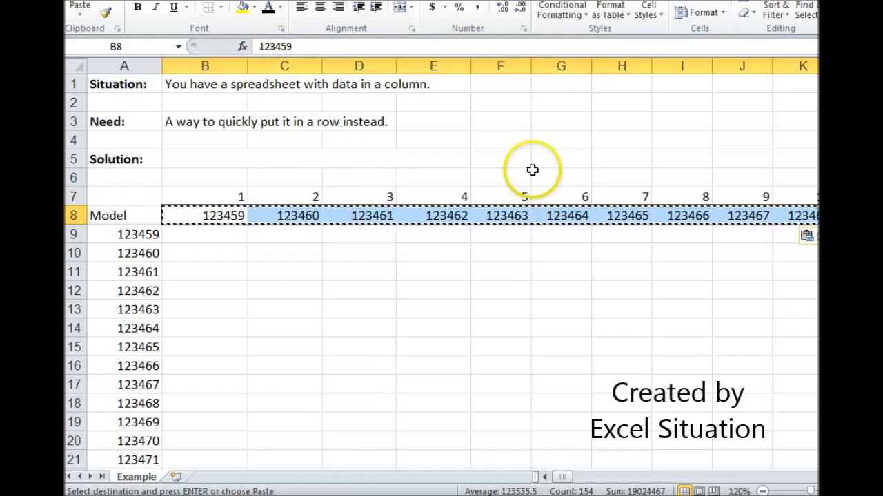
pyautogui.moveTo(251, 258)
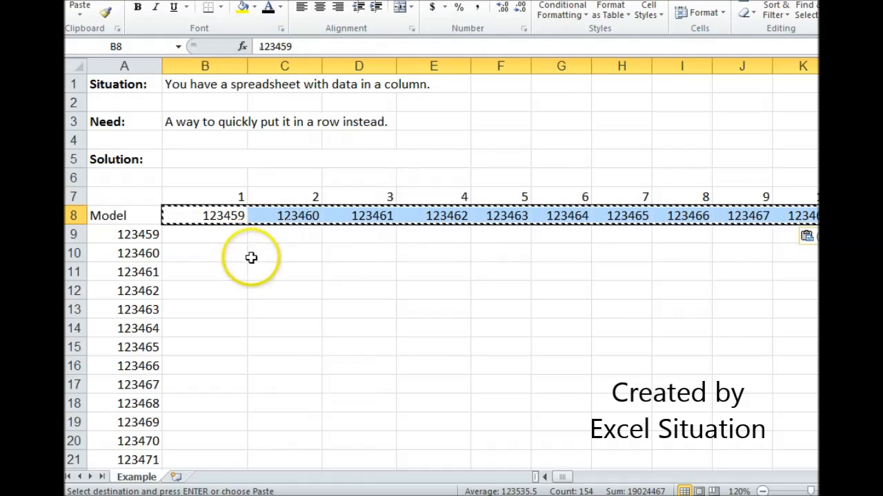
pyautogui.moveTo(372, 271)
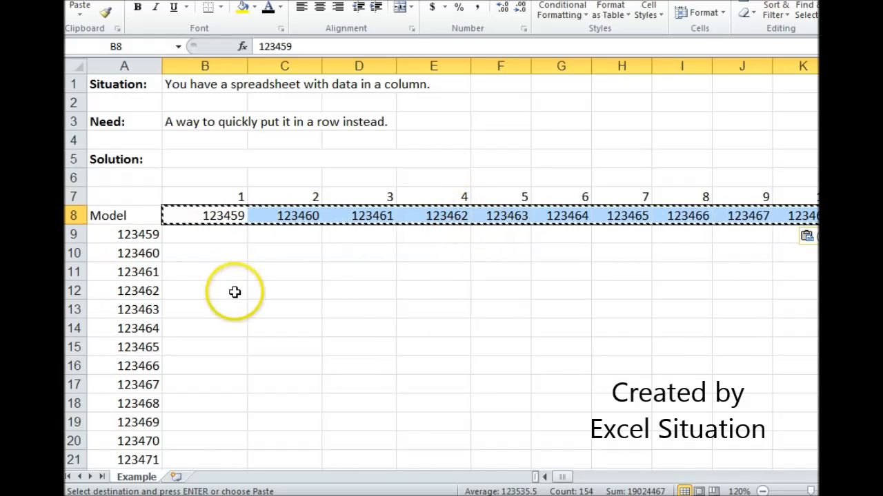
pyautogui.moveTo(527, 208)
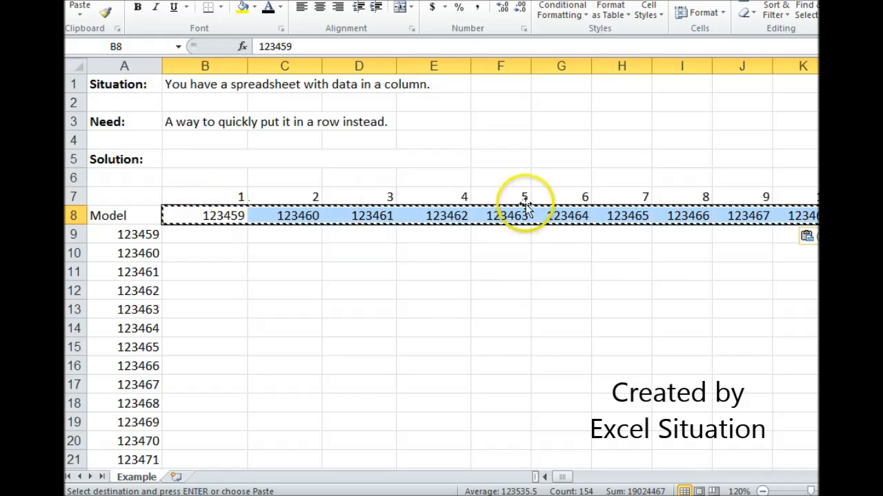
pyautogui.moveTo(157, 405)
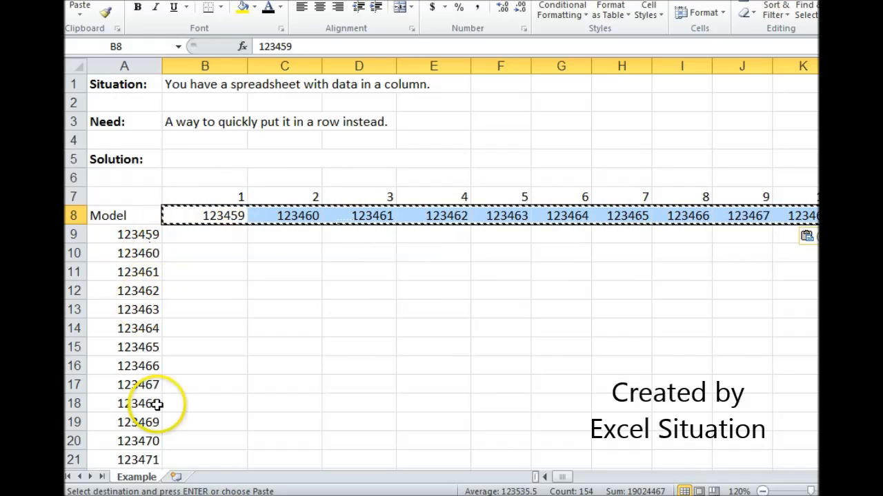
pyautogui.moveTo(208, 423)
pyautogui.write('Use Transpose, drag over as needed and hit CSE.')
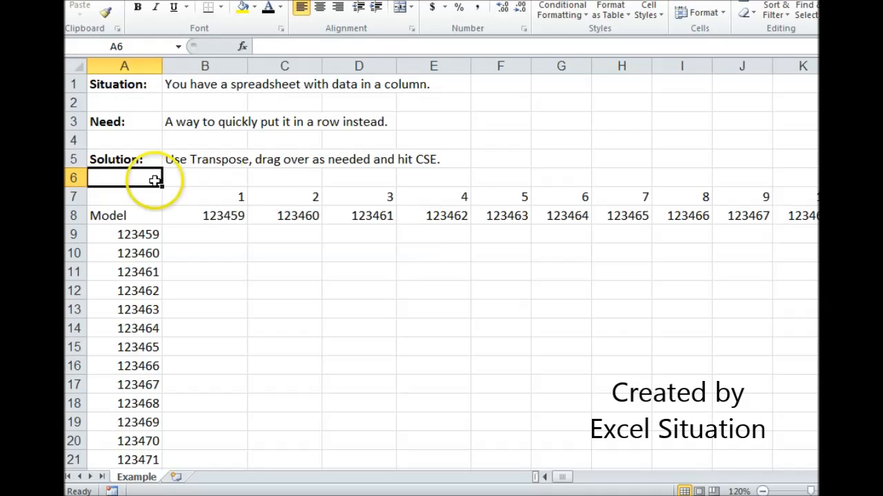
pyautogui.moveTo(313, 287)
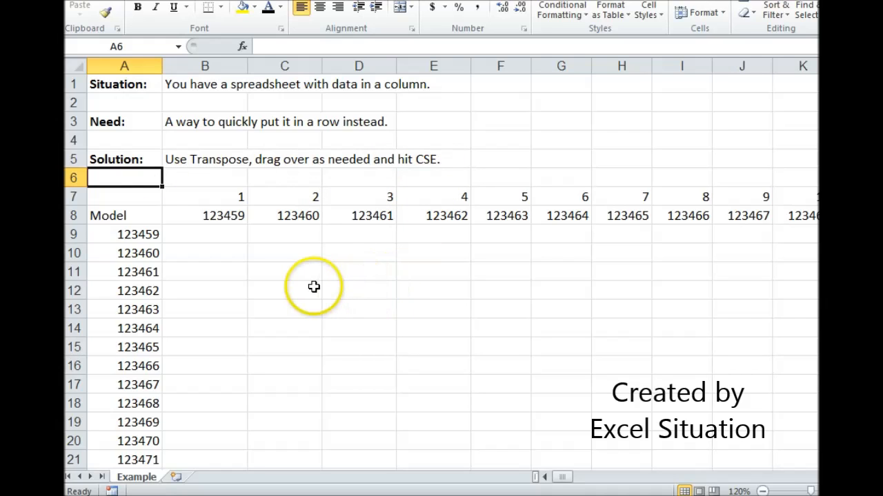
pyautogui.moveTo(243, 258)
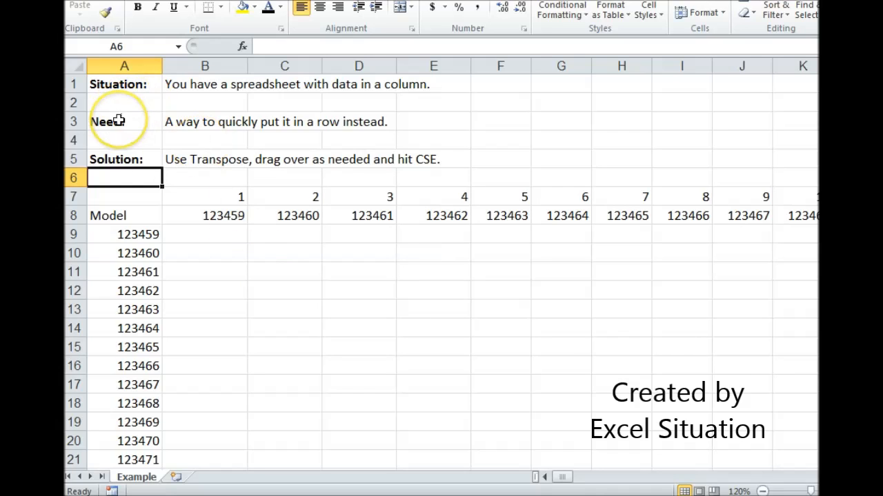
# Step: Add the note 'Use Transpose, drag over as needed and hit CSE.' in B5
pyautogui.click(125, 121)
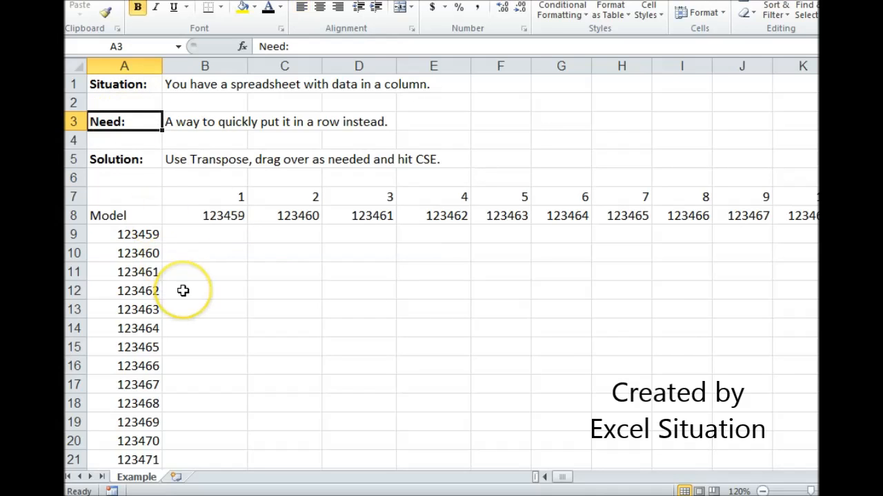